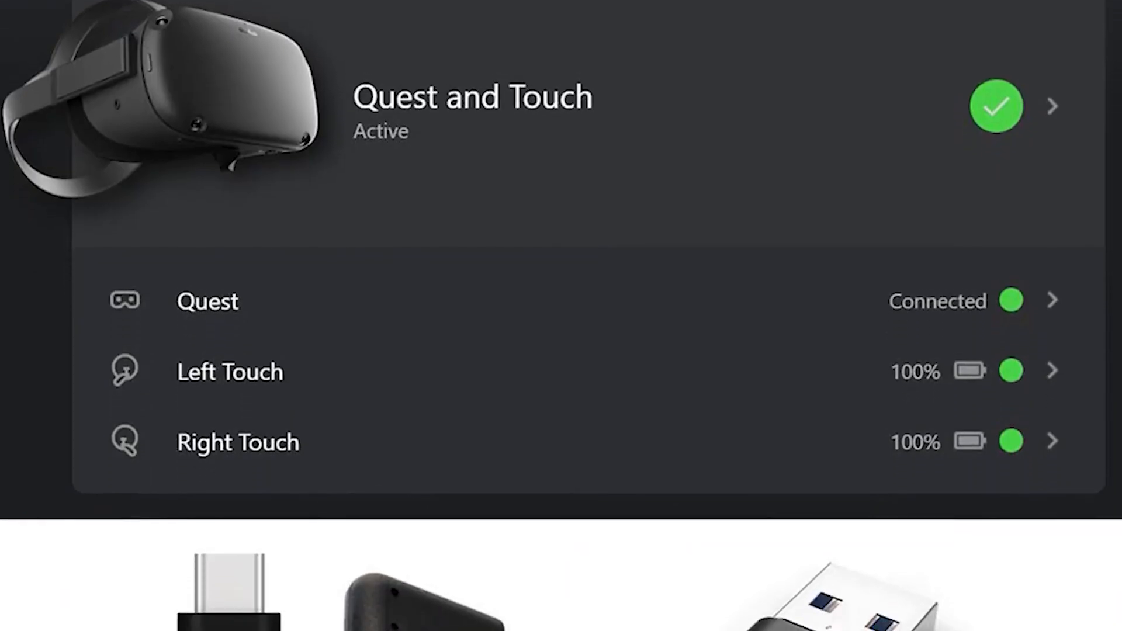
Step: Confirm the floor level and keep the smaller-than-recommended play area as drawn
scroll(down, 3)
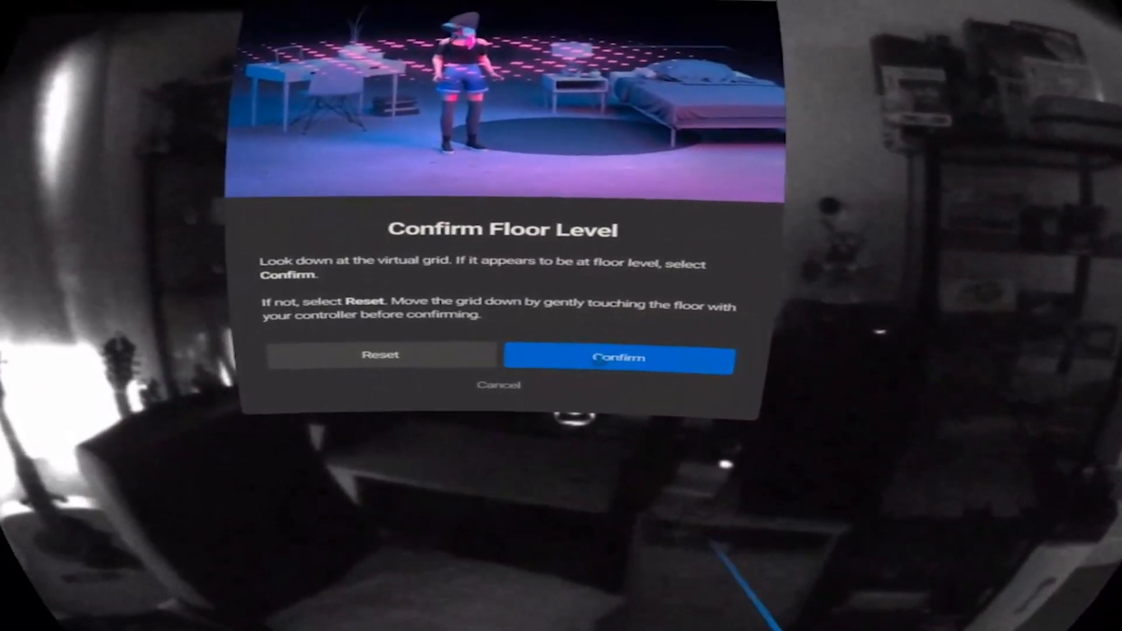
click(619, 358)
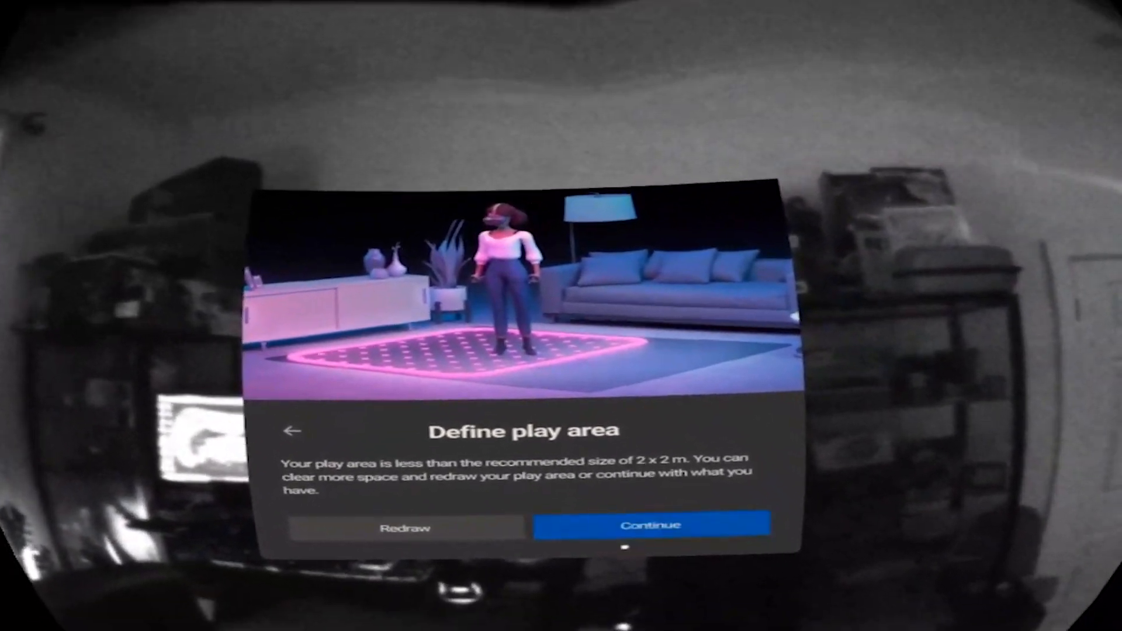
click(650, 524)
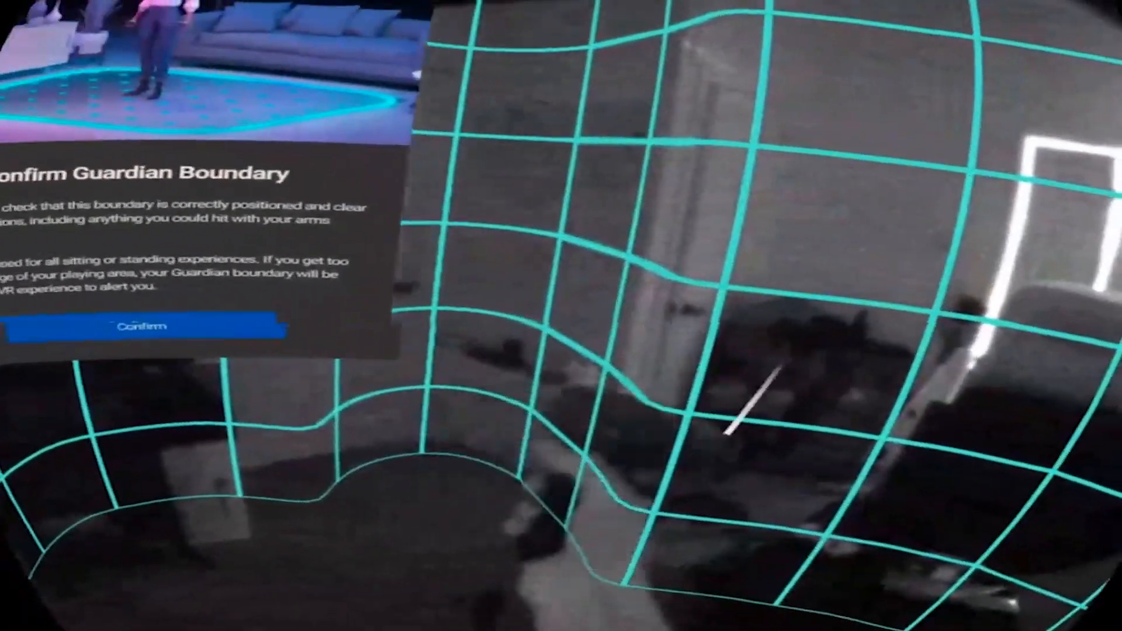
Step: Start headset Link setup from Devices and run the USB cable compatibility test
click(143, 326)
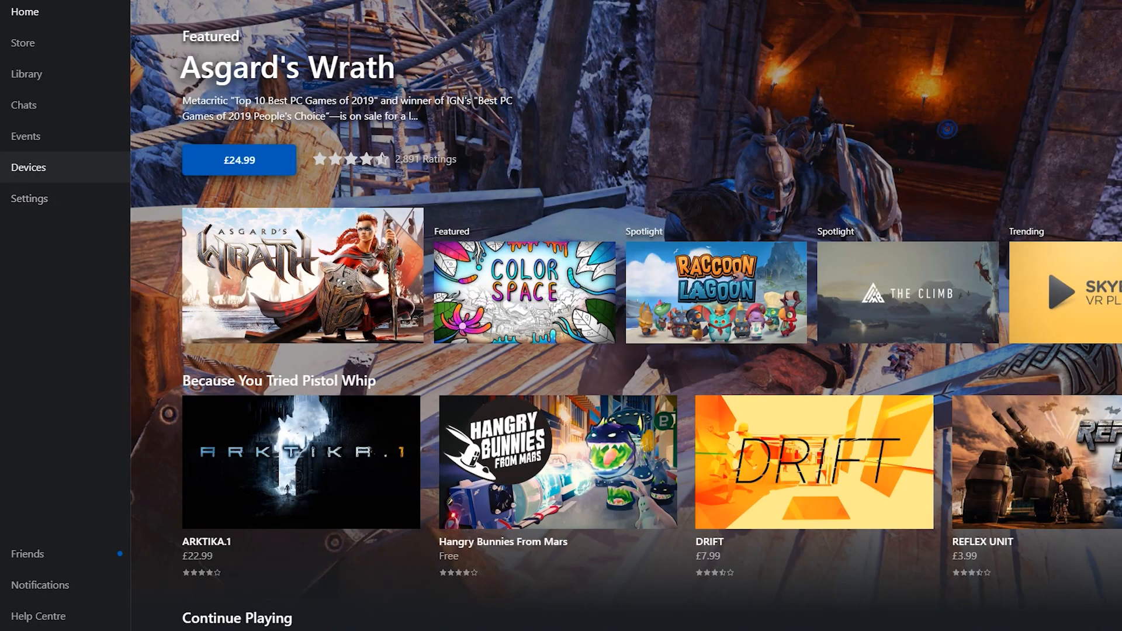
click(29, 167)
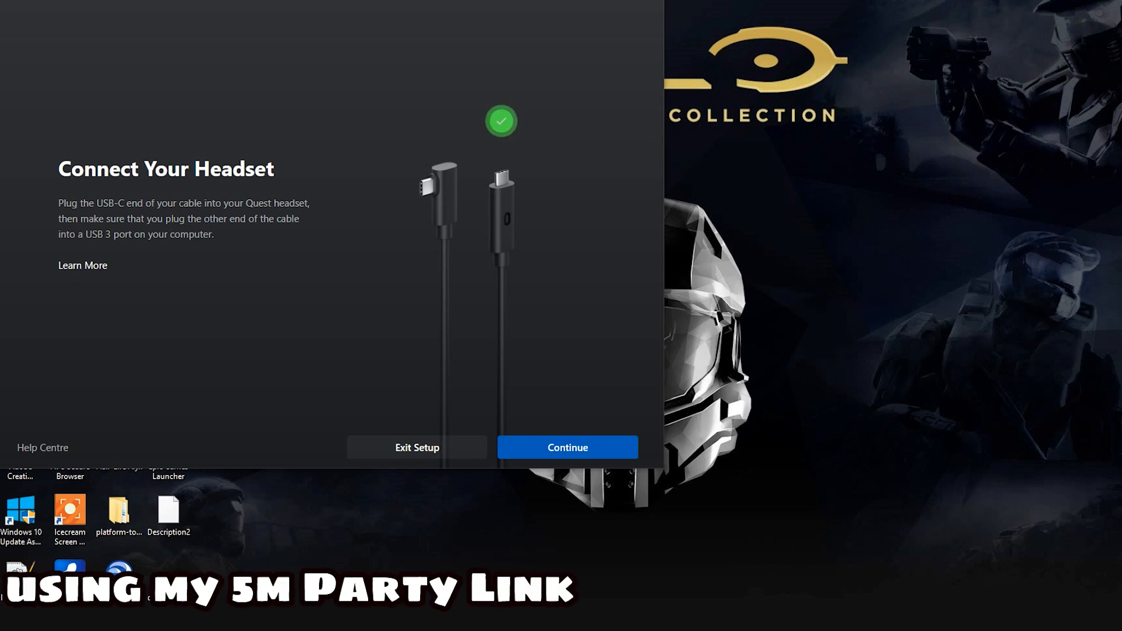
click(567, 446)
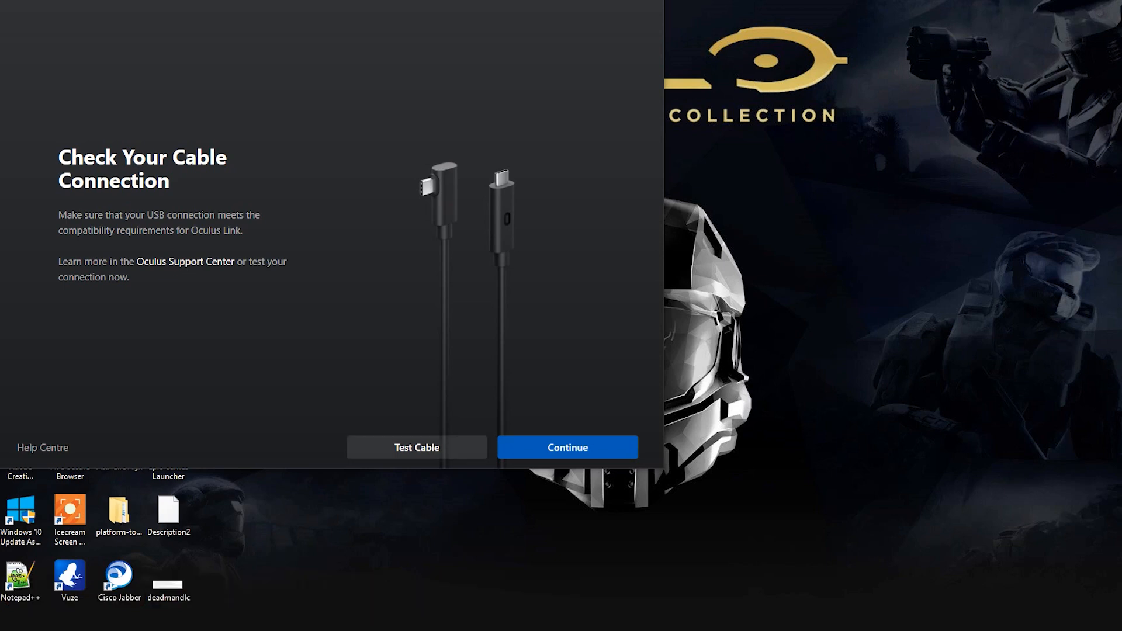
click(416, 446)
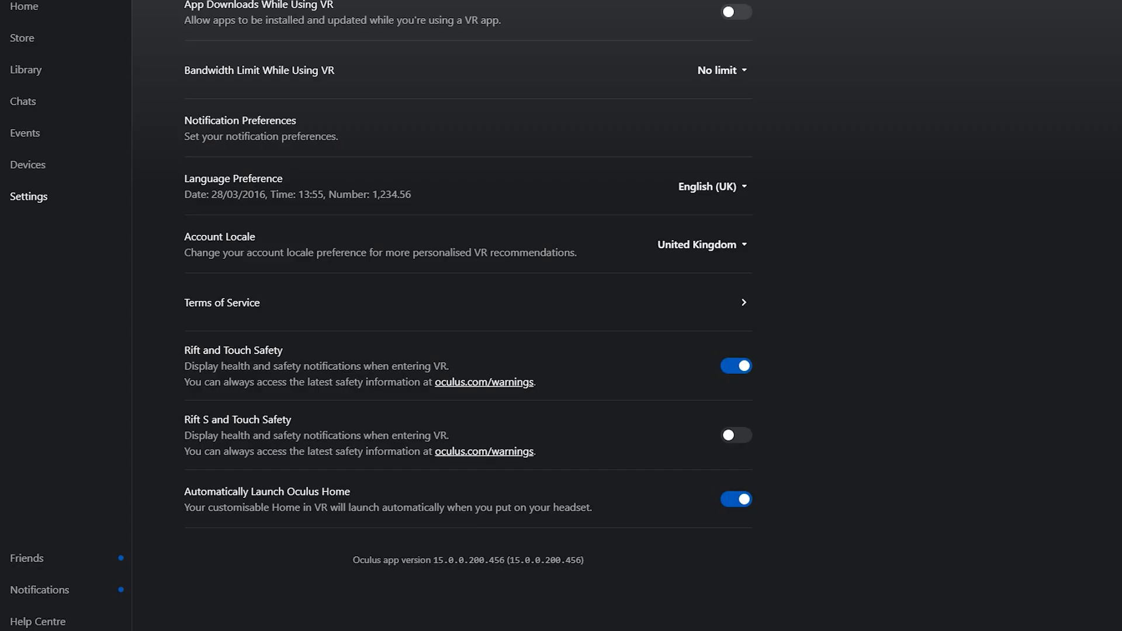
Step: Turn off Hear VR Audio from Computer in the Quest and Touch audio settings
click(28, 165)
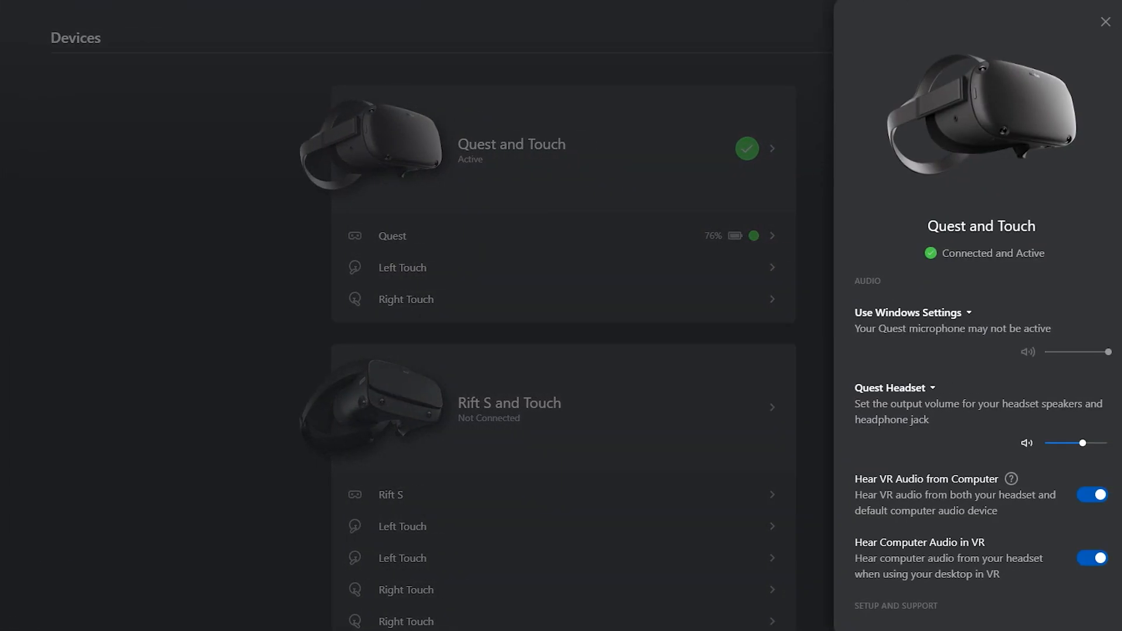
scroll(down, 3)
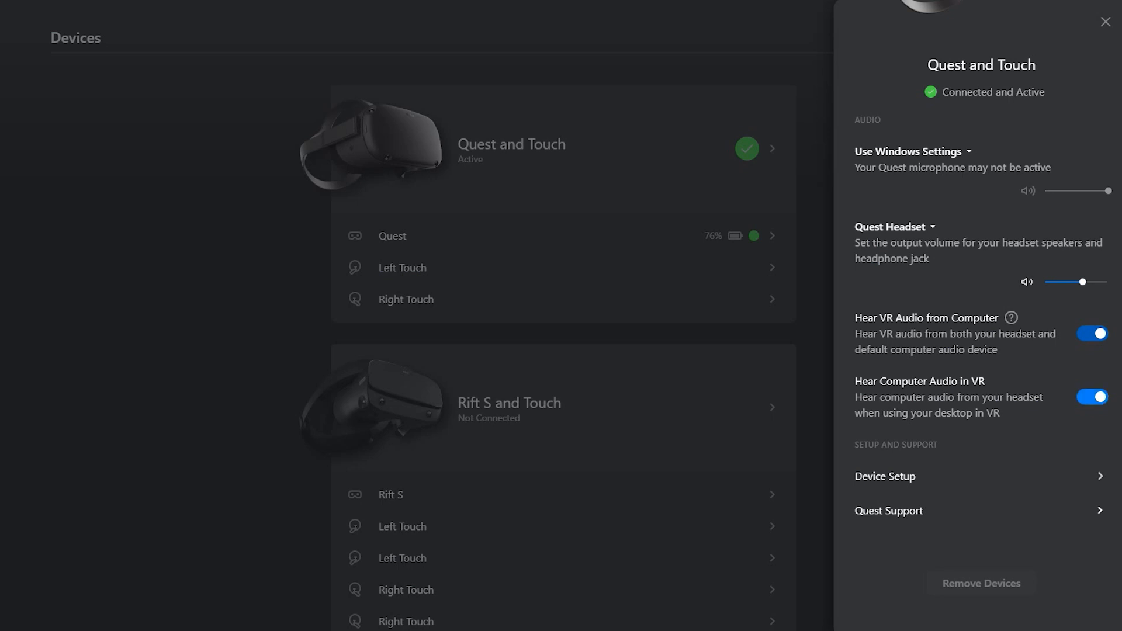
click(1090, 333)
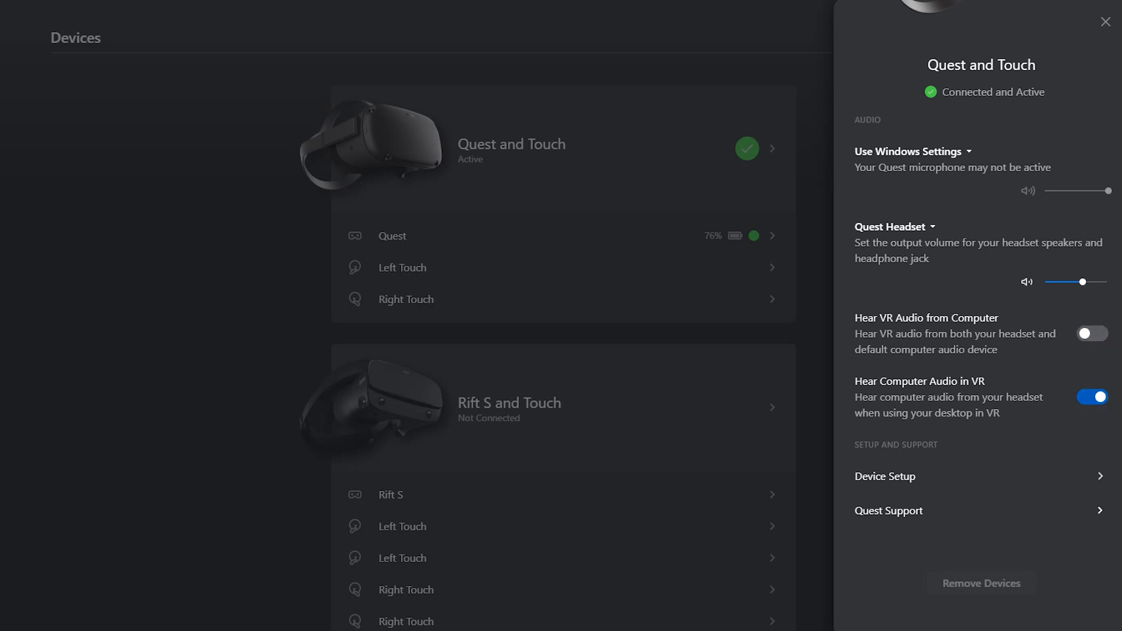
click(1092, 334)
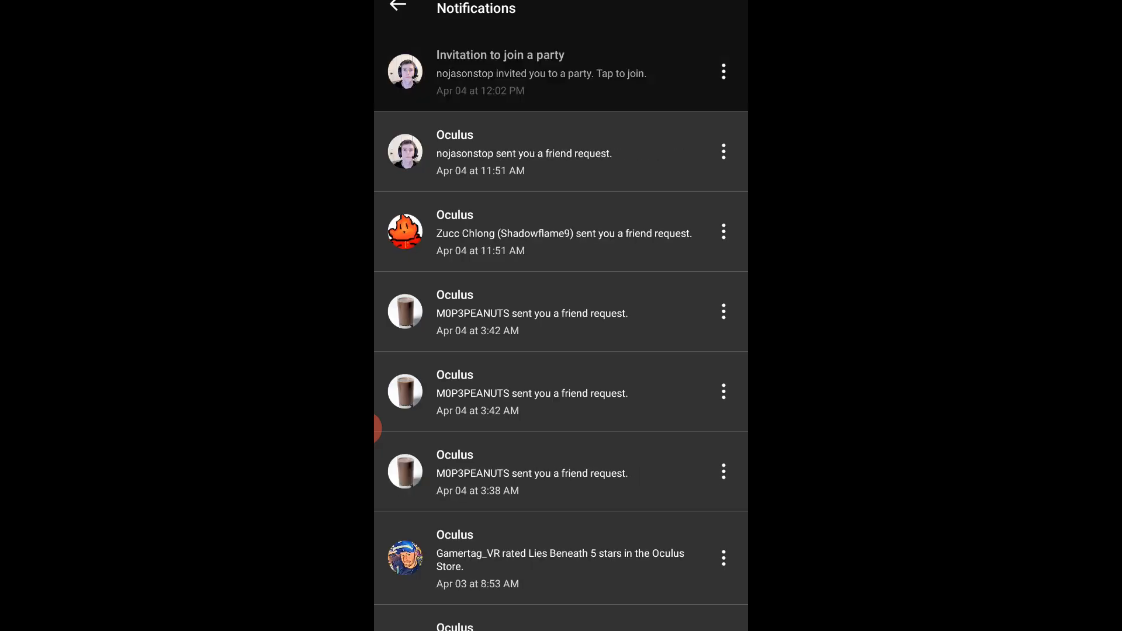
click(723, 71)
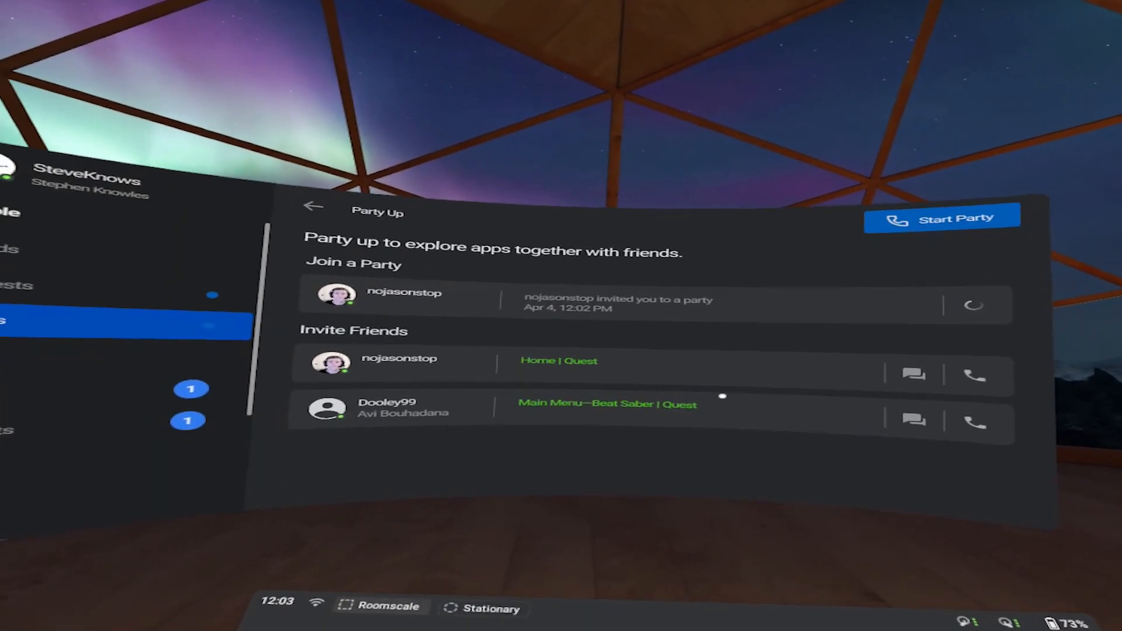
Step: Open Message Requests in the Social panel and select the pending request
click(942, 217)
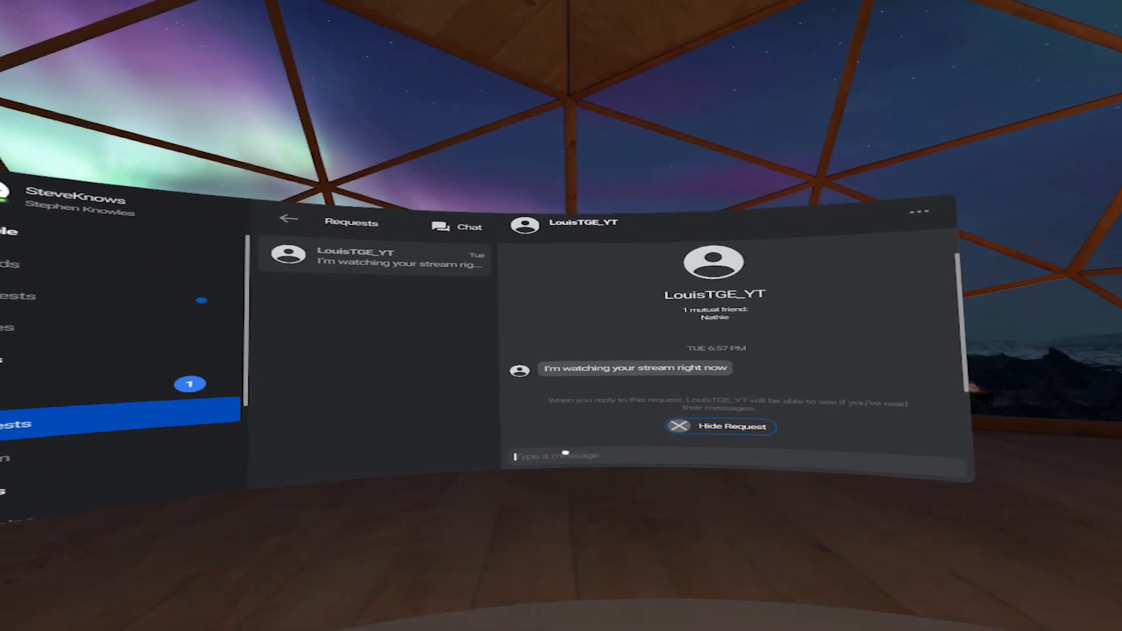
click(559, 455)
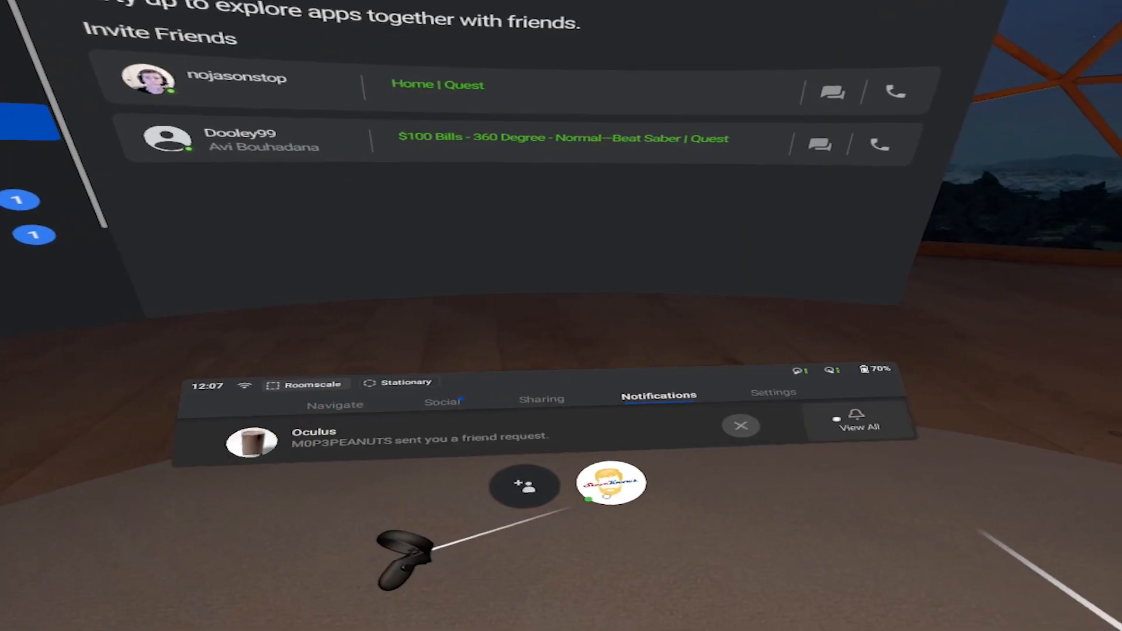
Step: Filter all notifications by System and Downloads, dismissing the VZfit Explorer and Lies Beneath notices
click(857, 426)
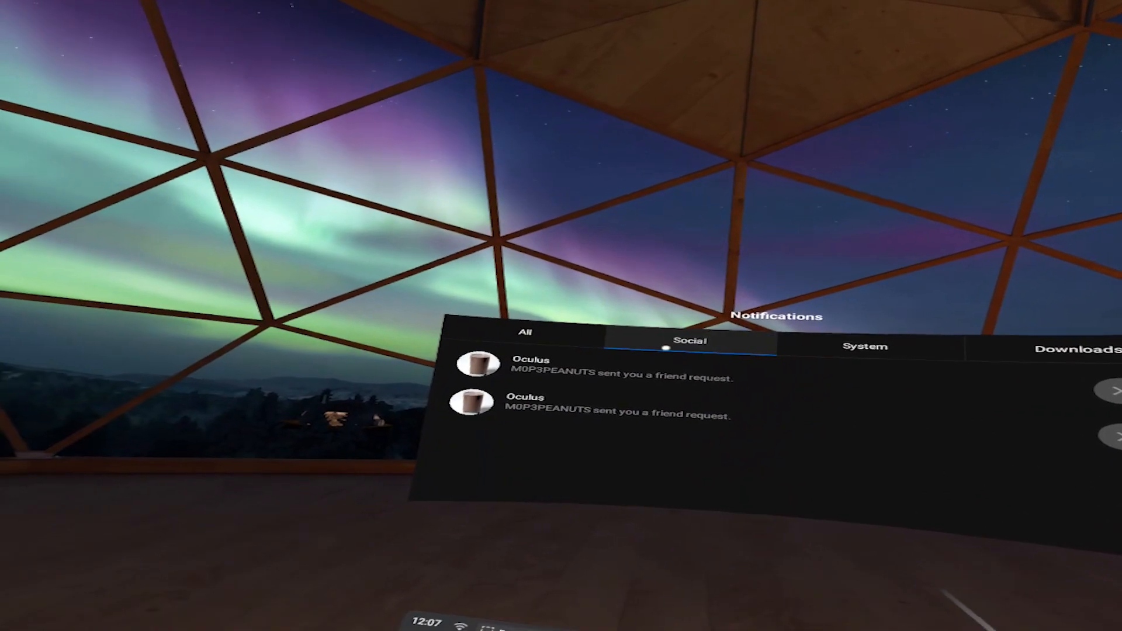
click(678, 372)
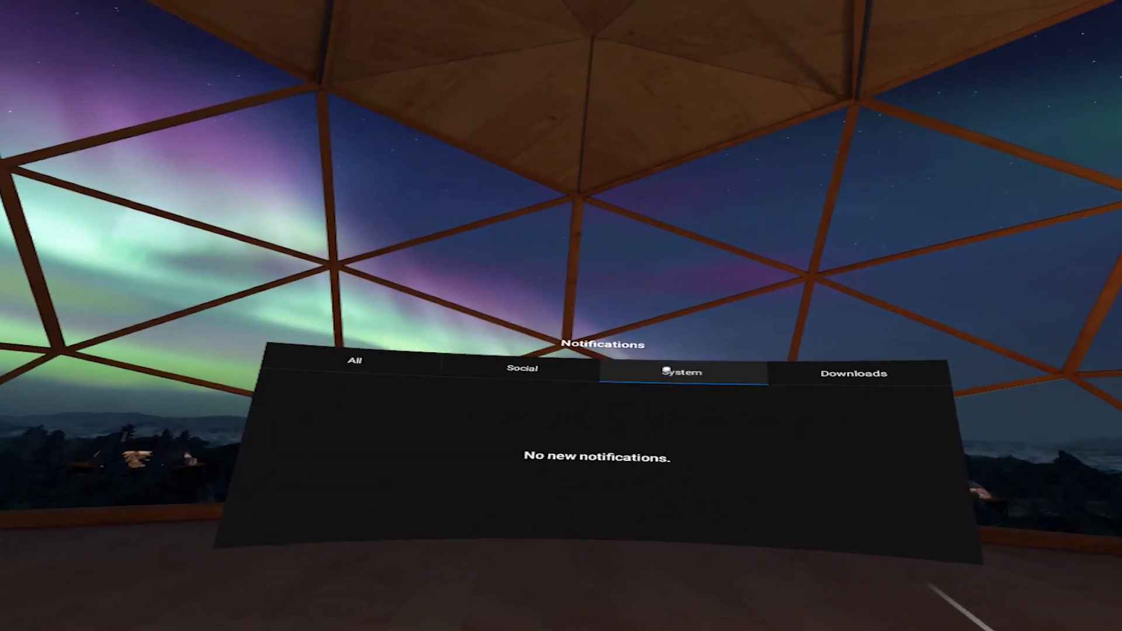
click(851, 373)
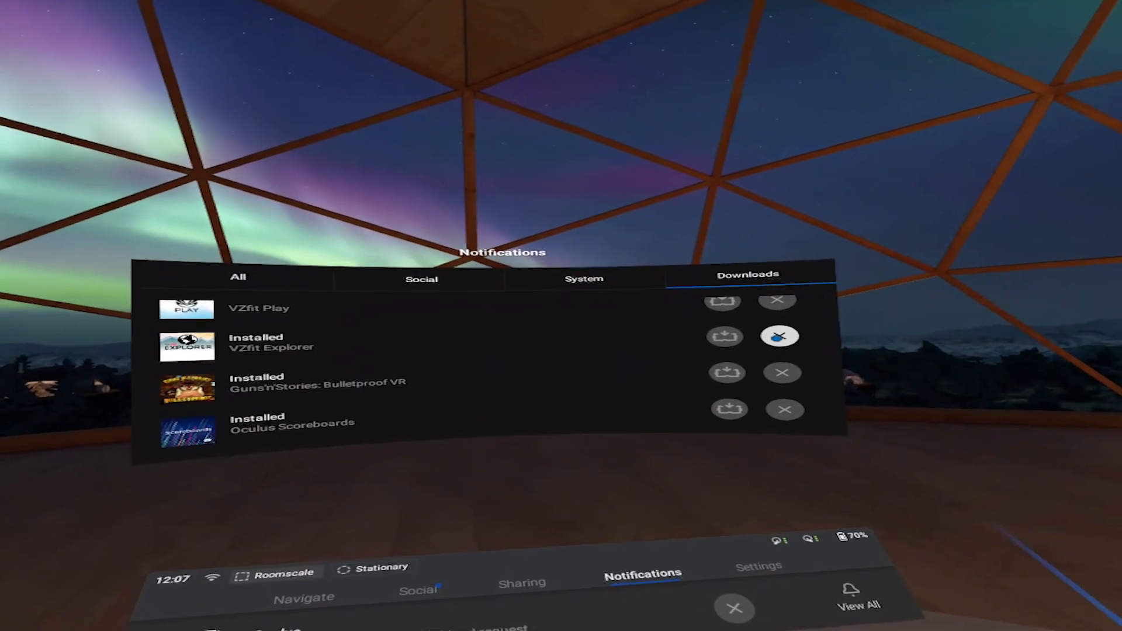
click(779, 337)
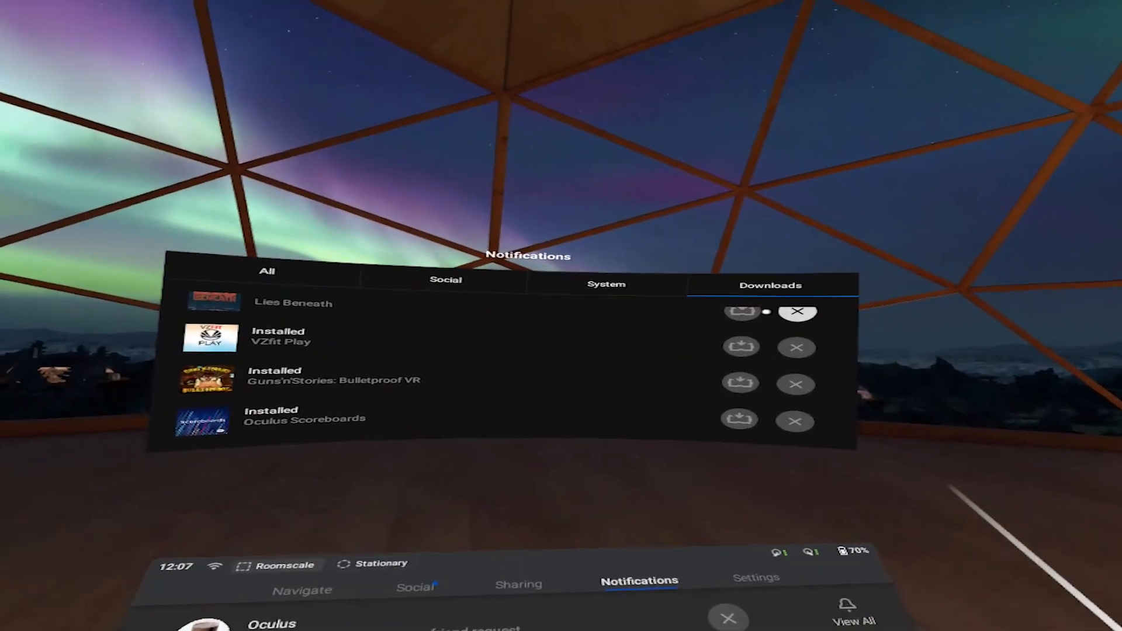
click(446, 280)
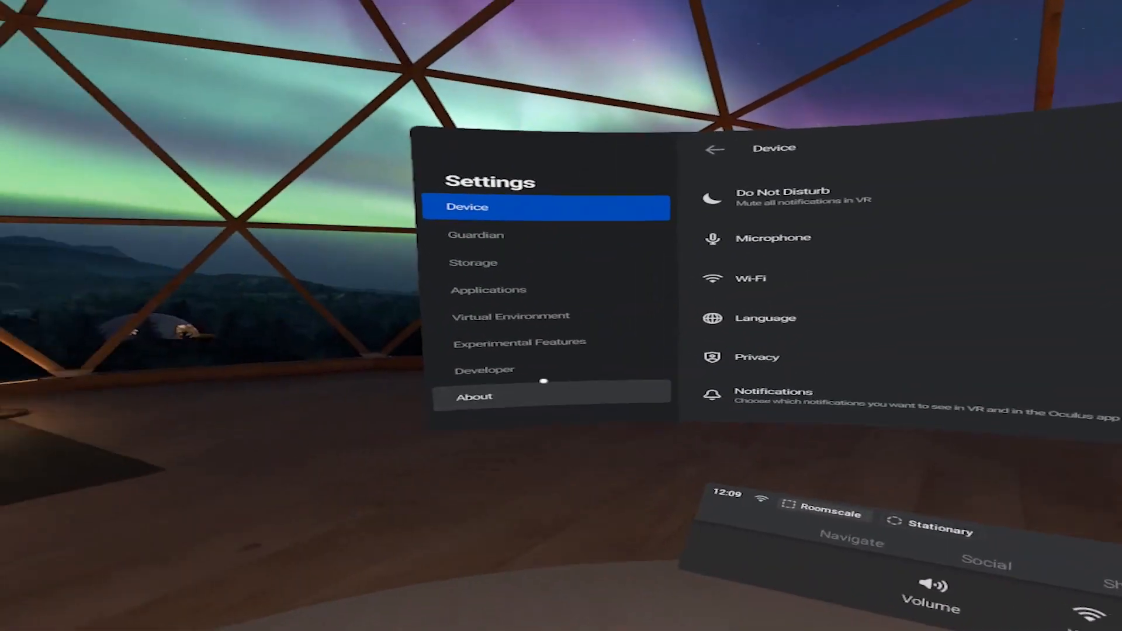
Step: Enable the New Universal Menu experimental feature, restart, and view the app library sort options
click(520, 342)
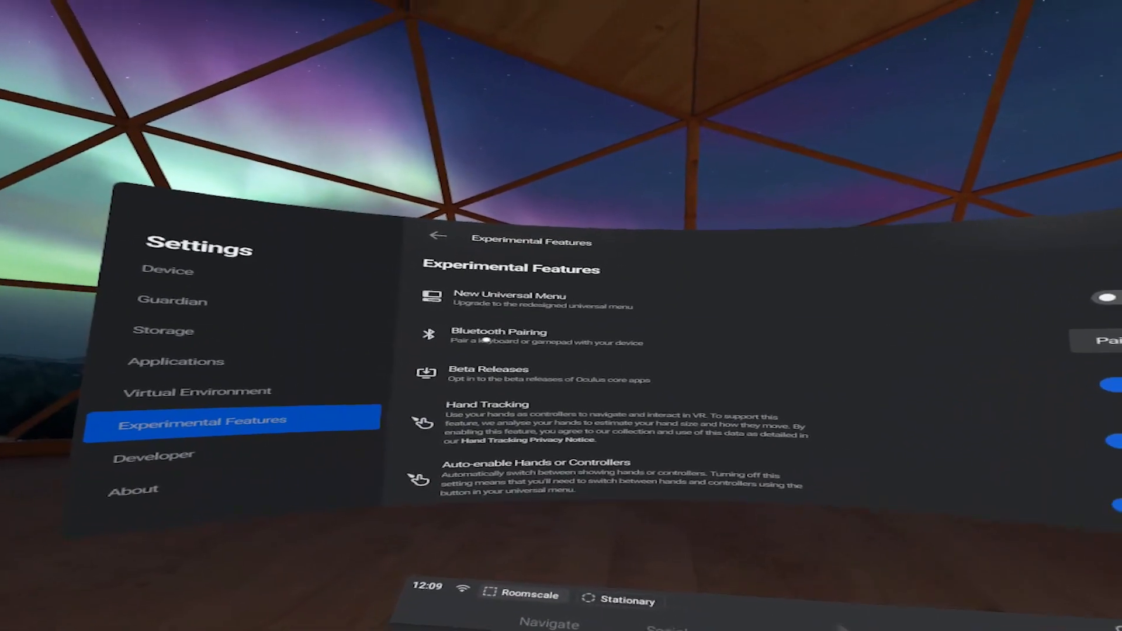
click(1101, 299)
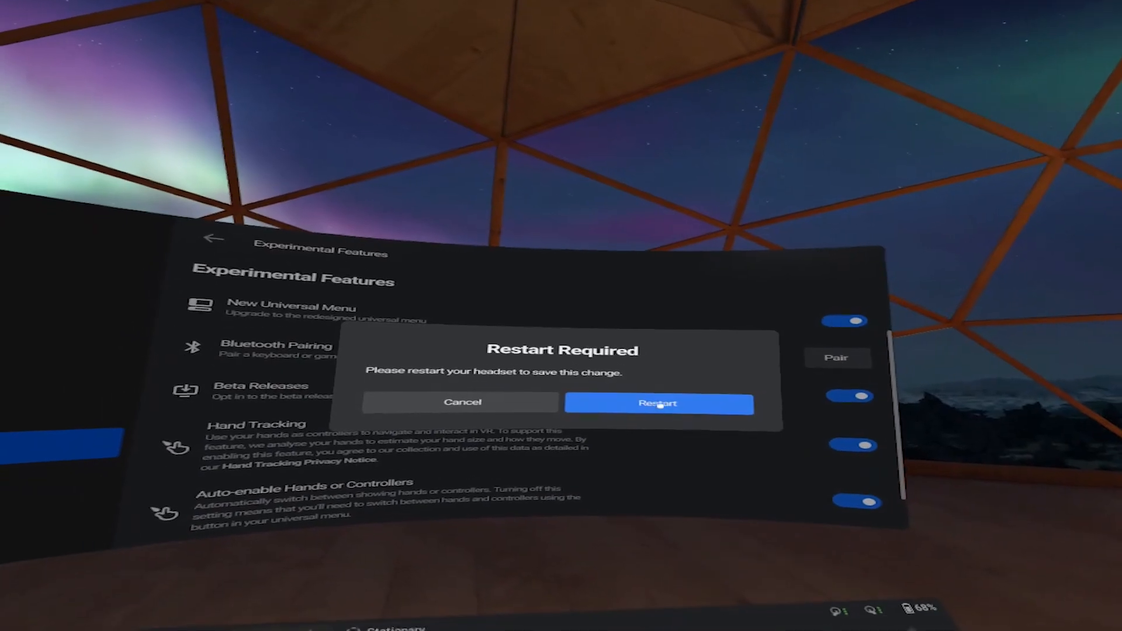
click(656, 402)
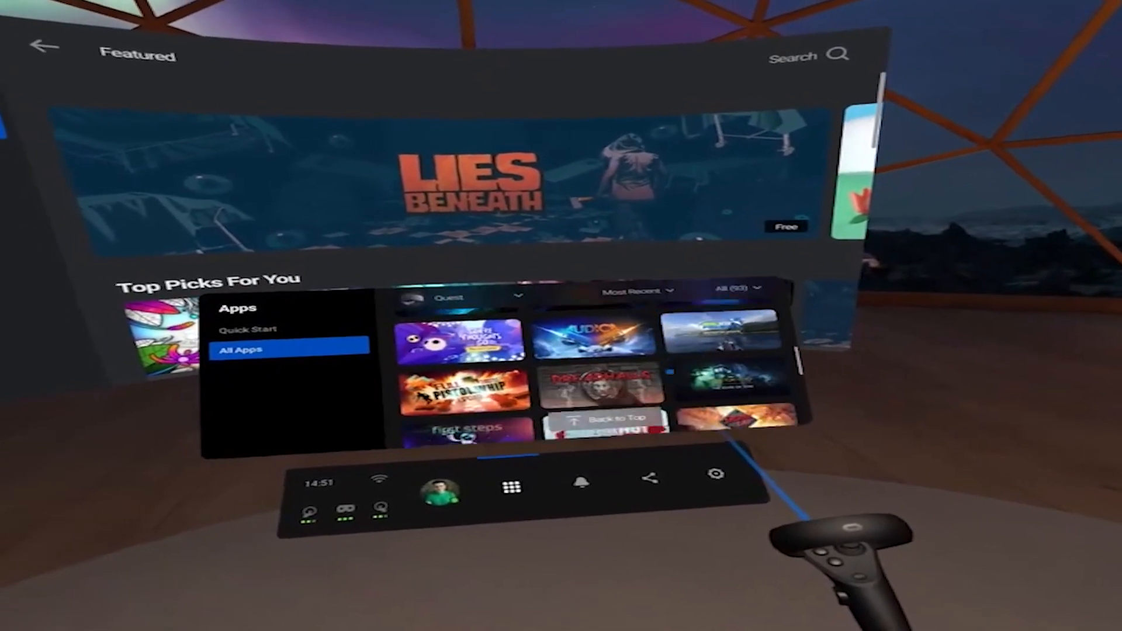
click(642, 291)
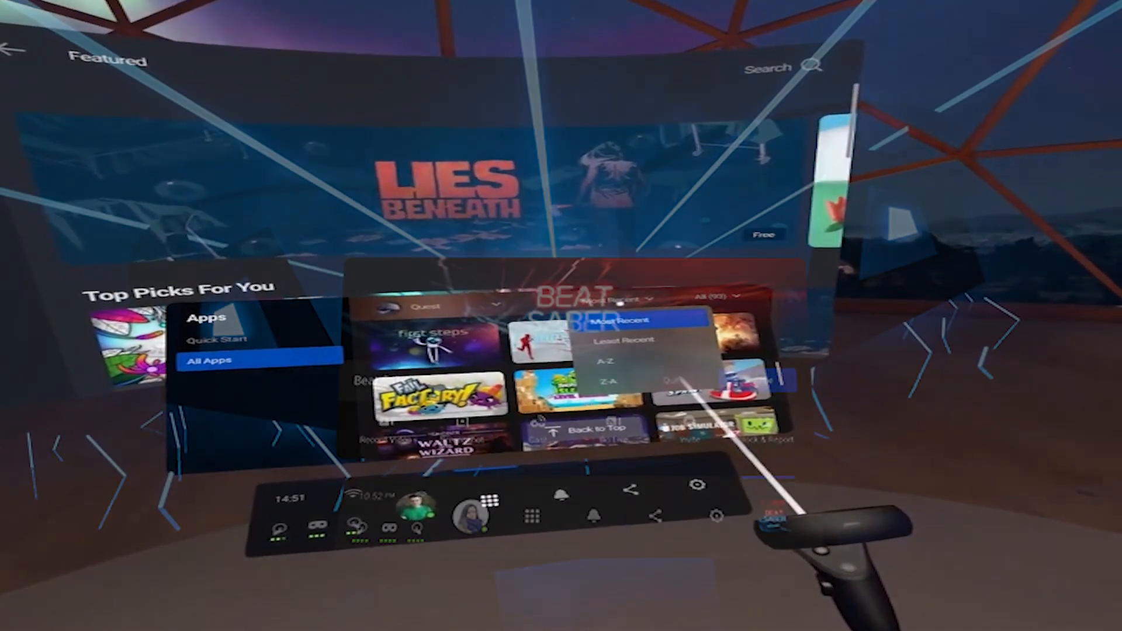